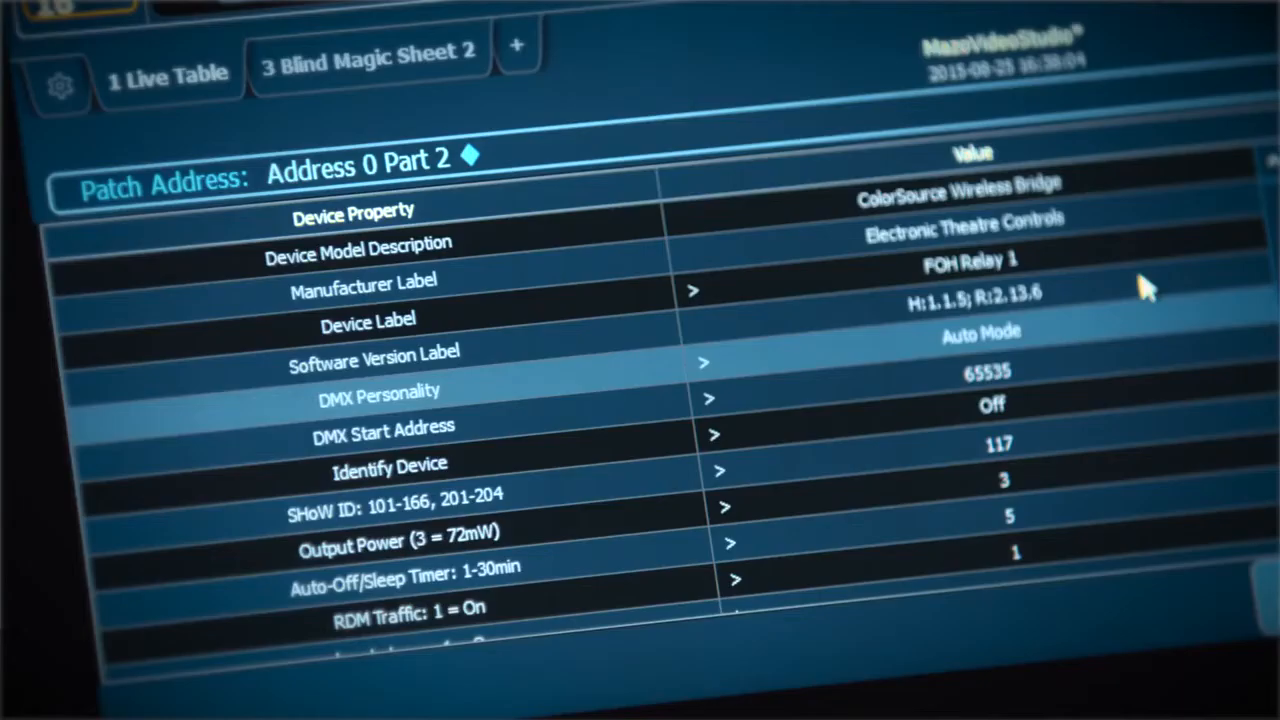
mouse_move(1044, 324)
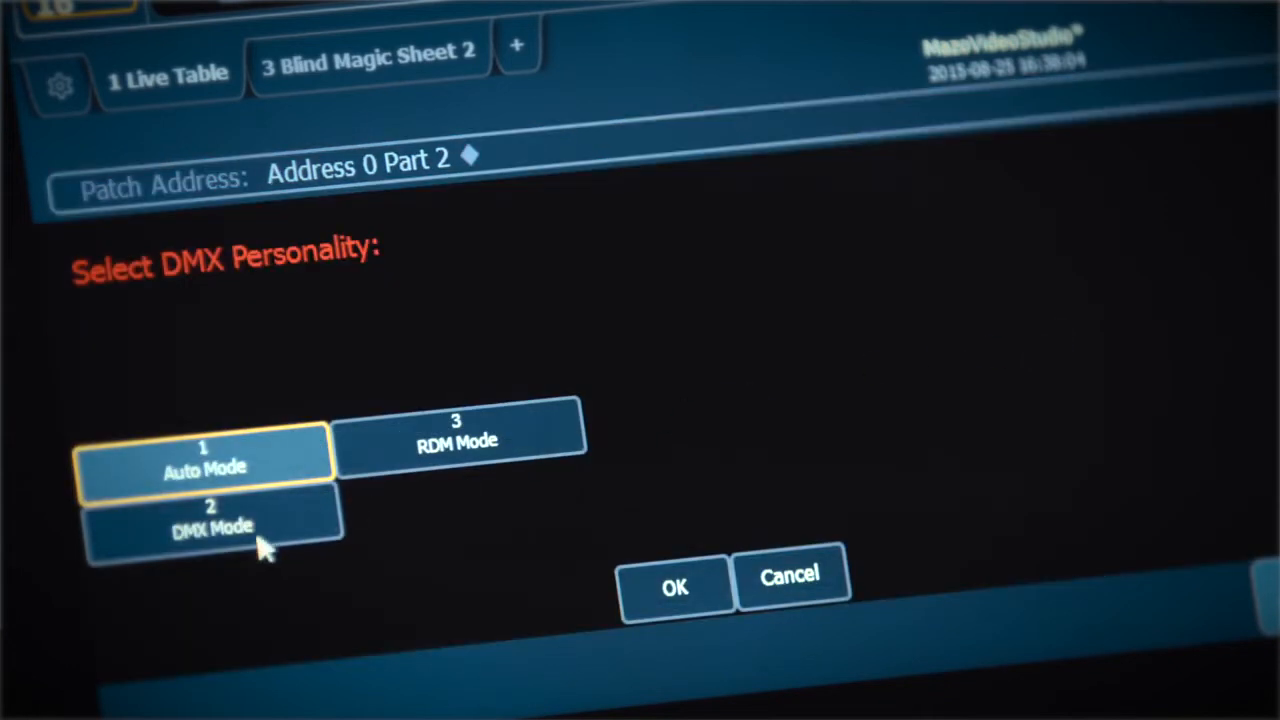
mouse_move(724, 660)
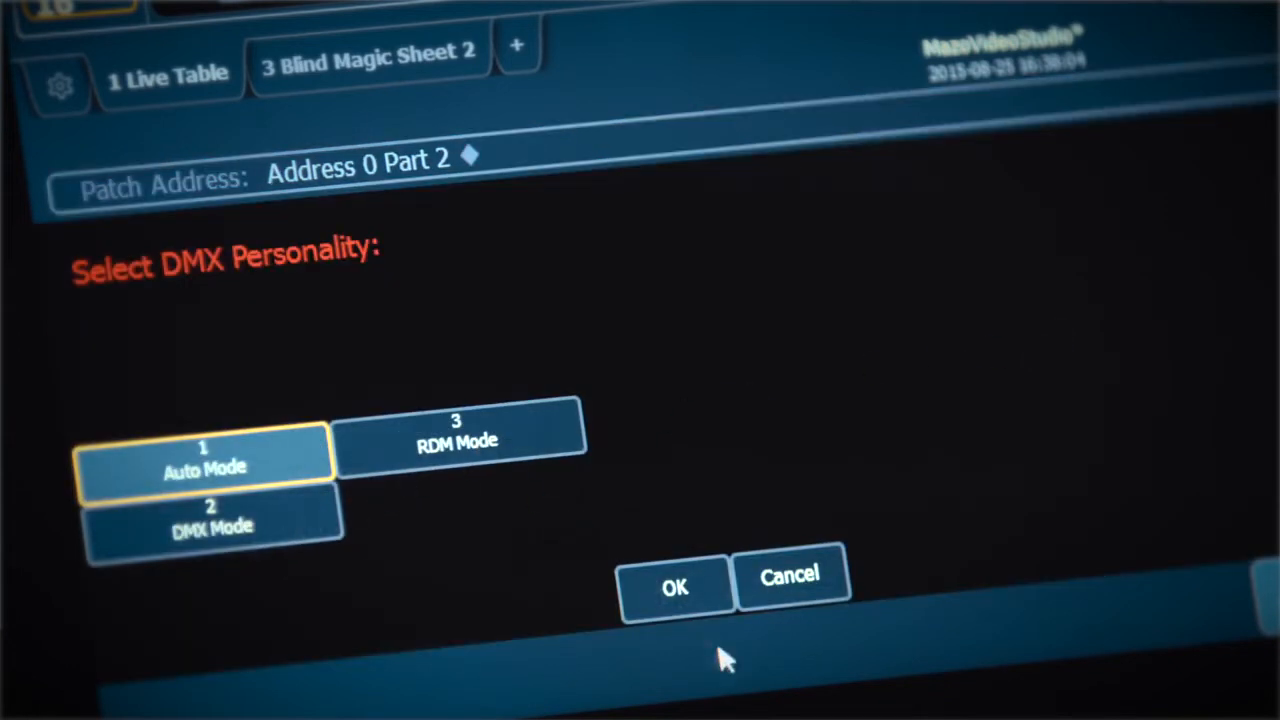
- Apply 1 Auto Mode as the Wireless Bridge's DMX personality
left_click(674, 588)
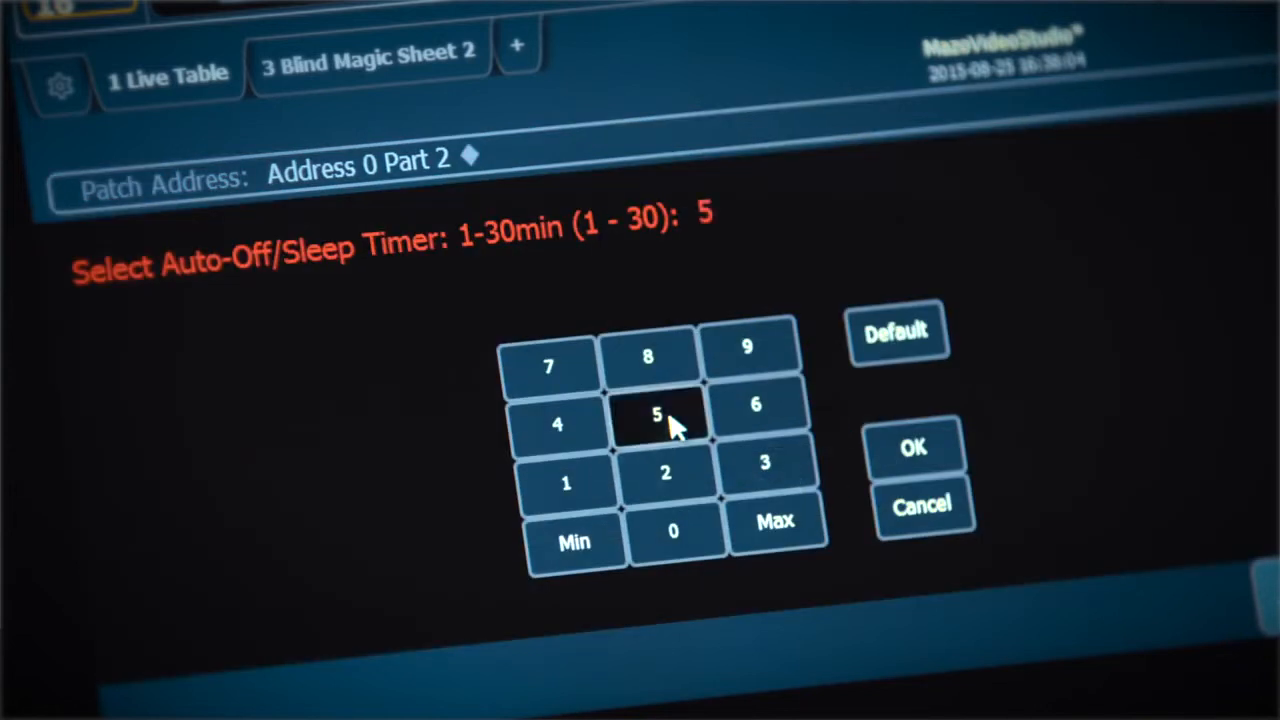
- Apply a 5-minute auto-off sleep timer to the Wireless Bridge
left_click(912, 448)
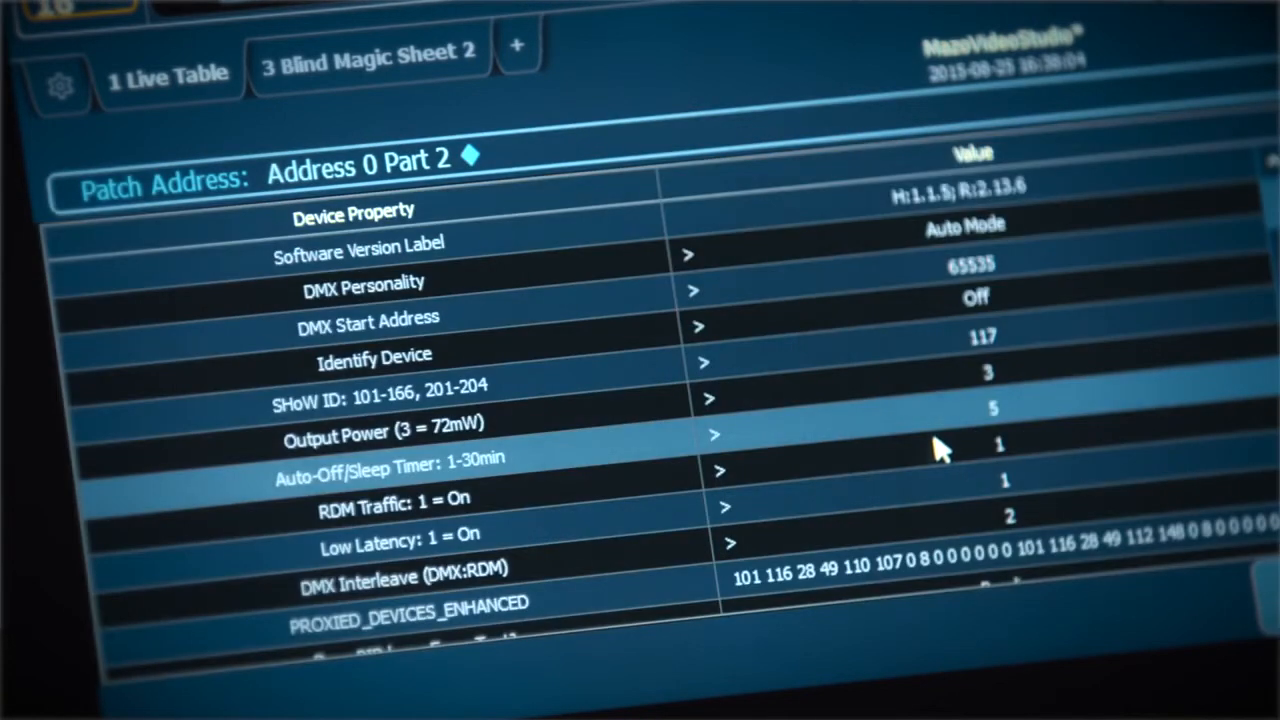